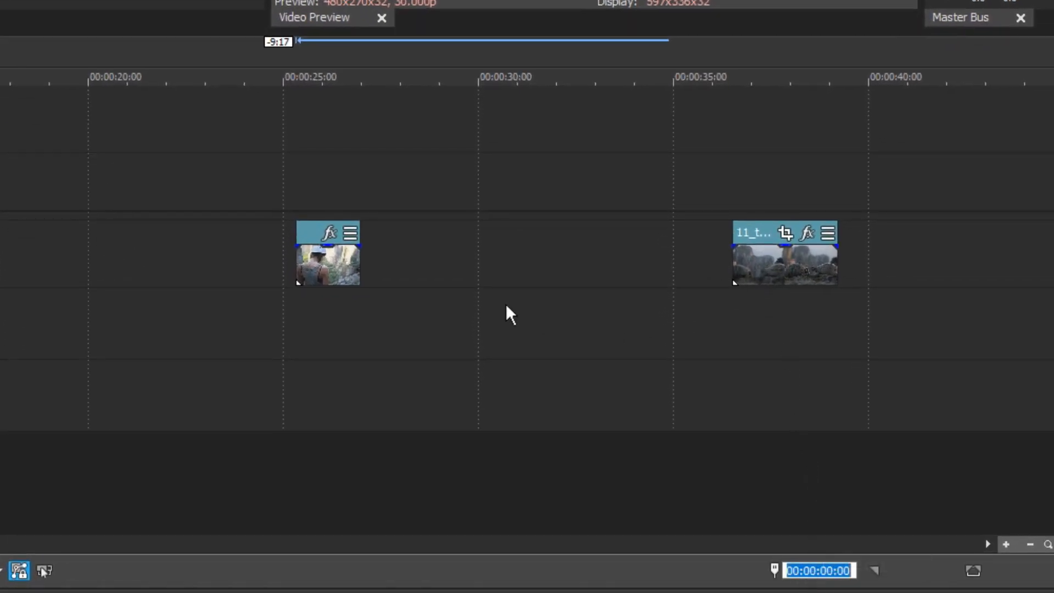
mouse_move(504, 326)
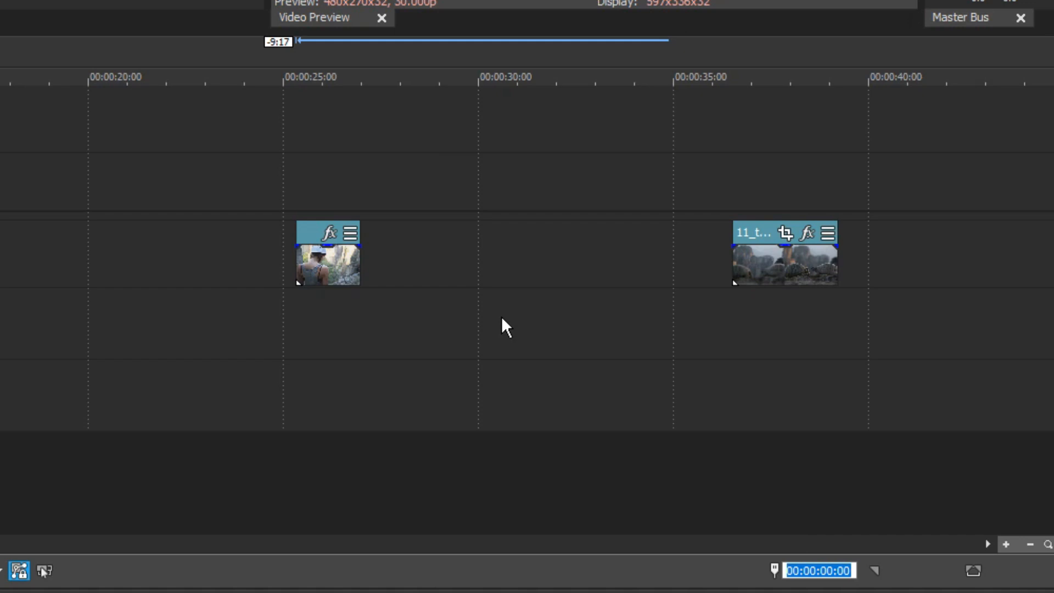
mouse_move(500, 331)
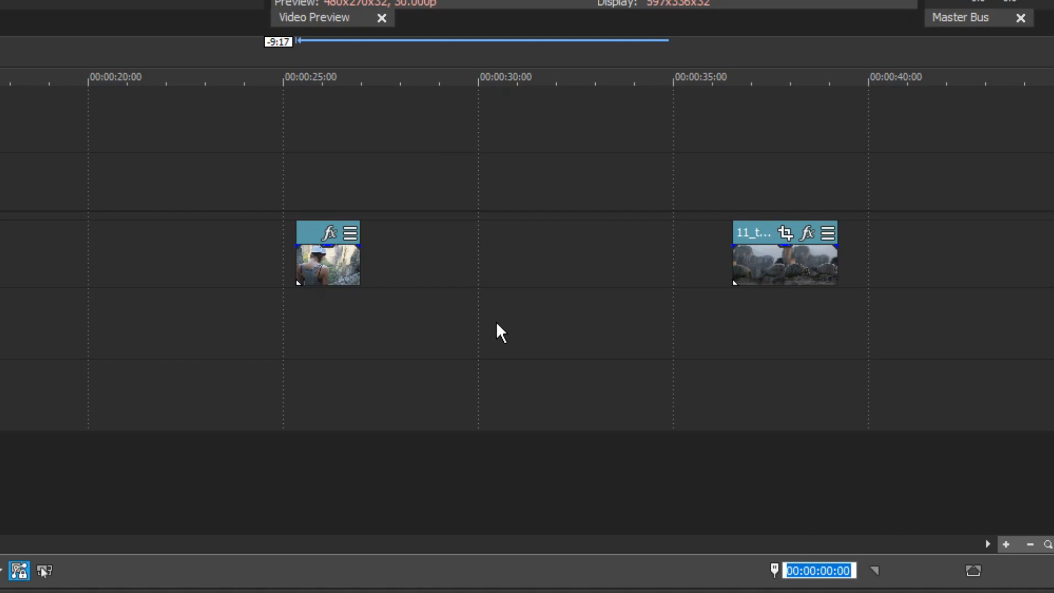
mouse_move(497, 336)
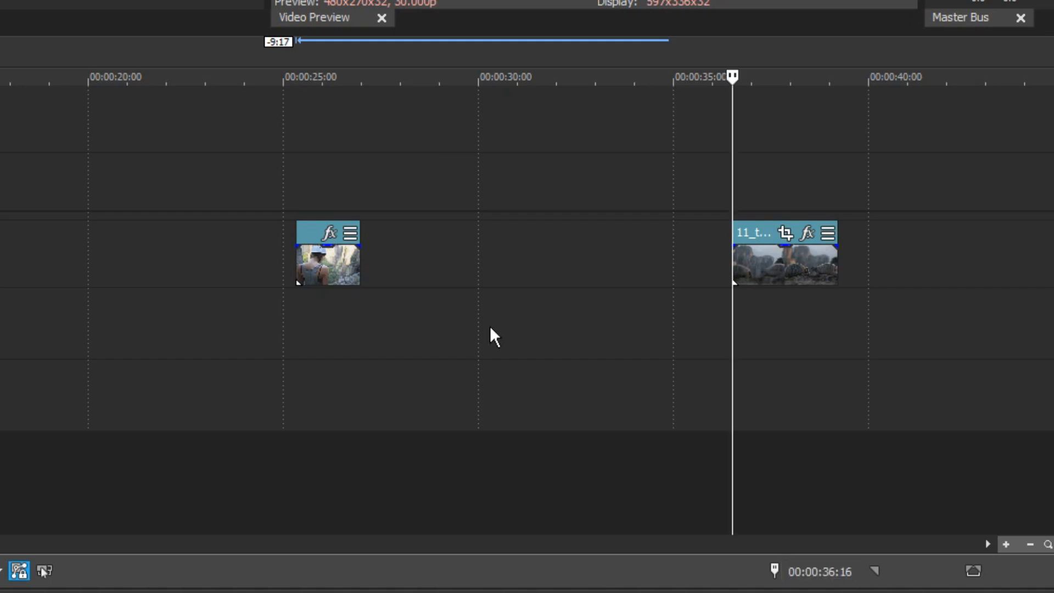
mouse_move(721, 215)
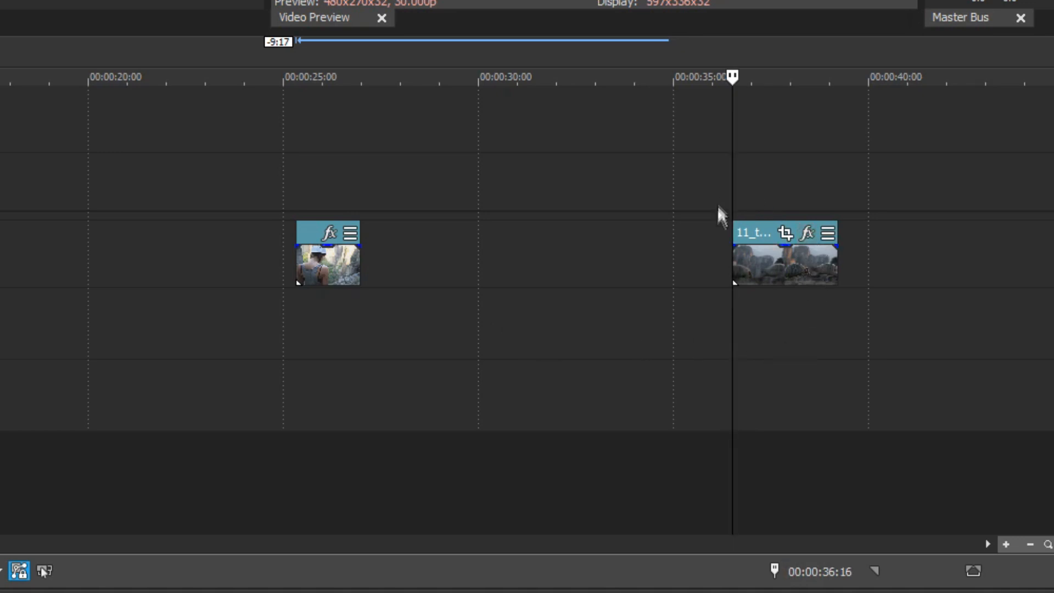
mouse_move(735, 248)
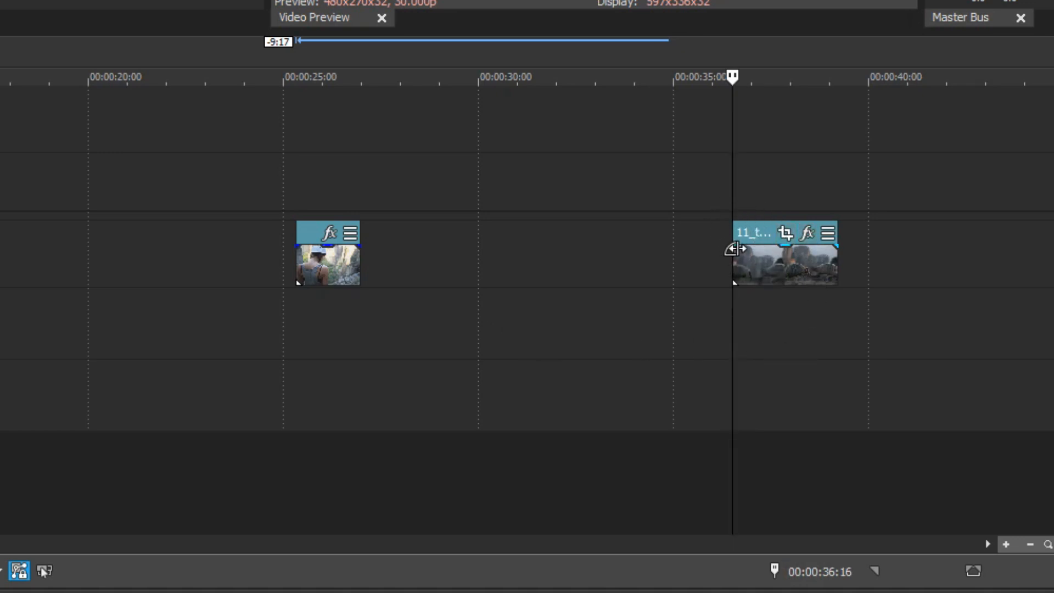
mouse_move(813, 572)
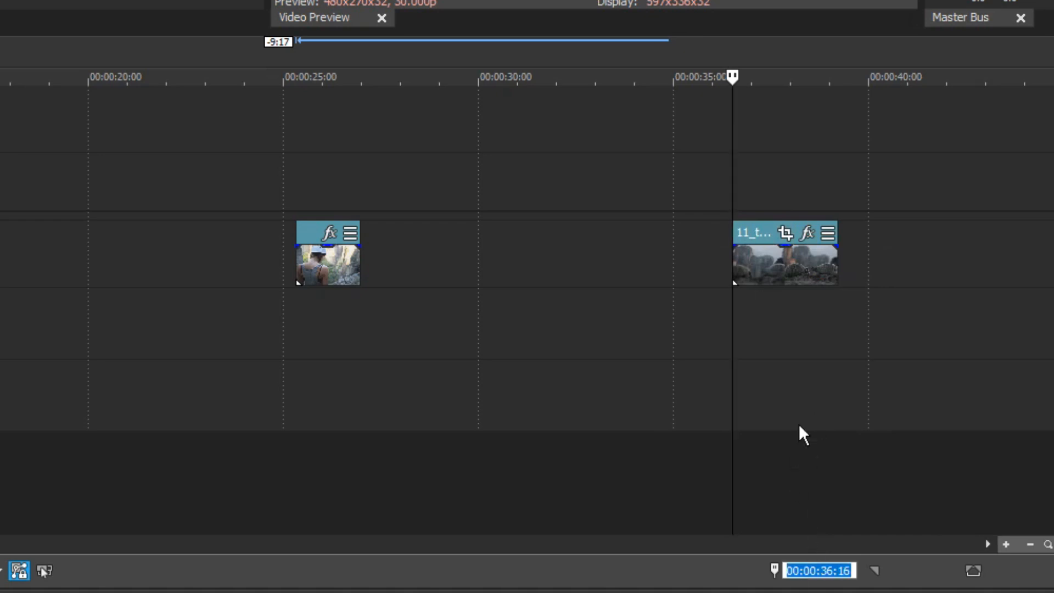
mouse_move(784, 454)
type("28")
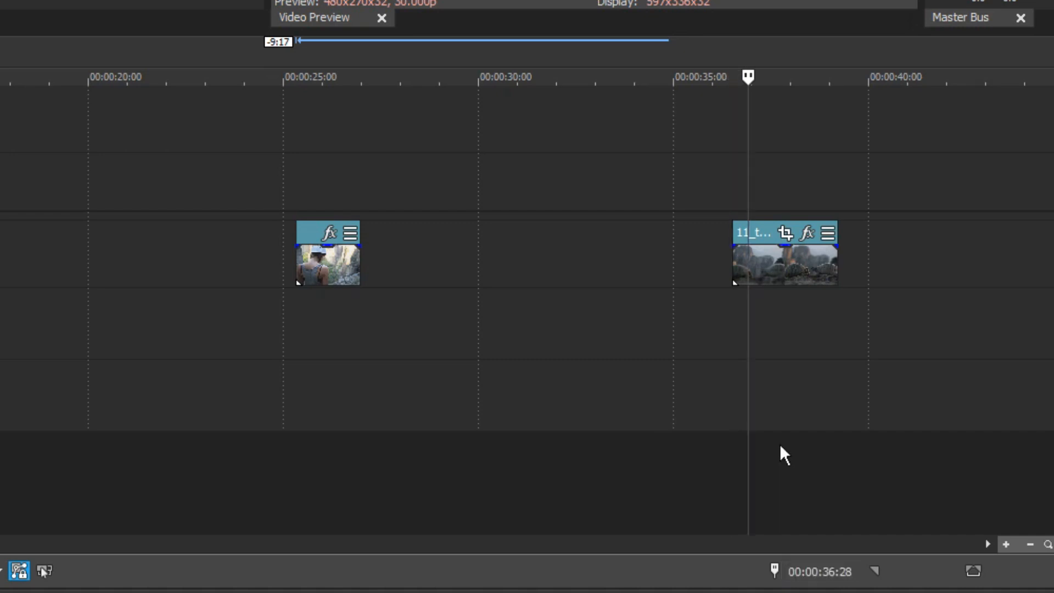
mouse_move(754, 207)
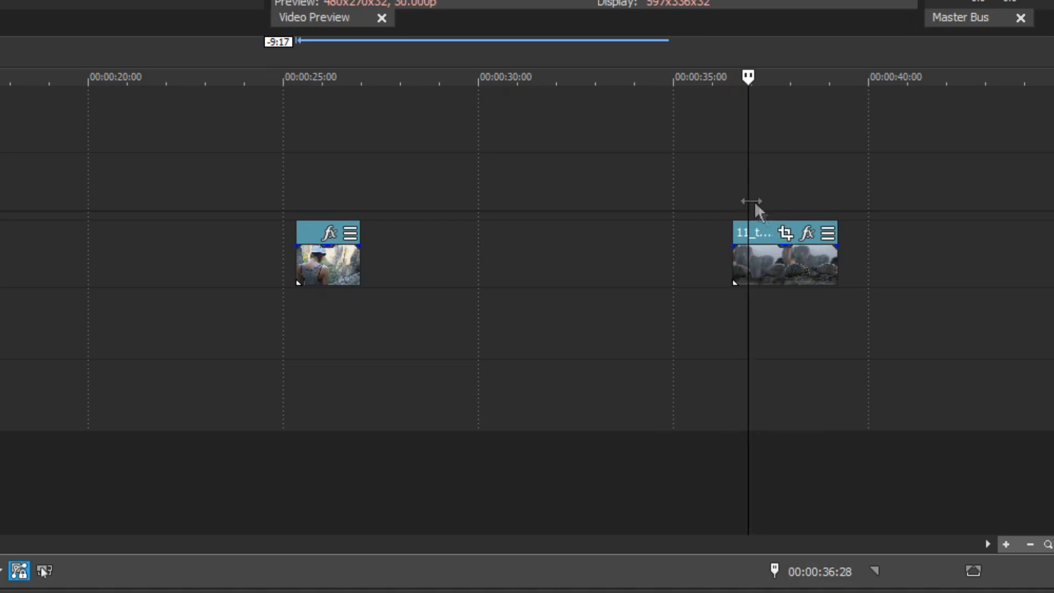
mouse_move(740, 293)
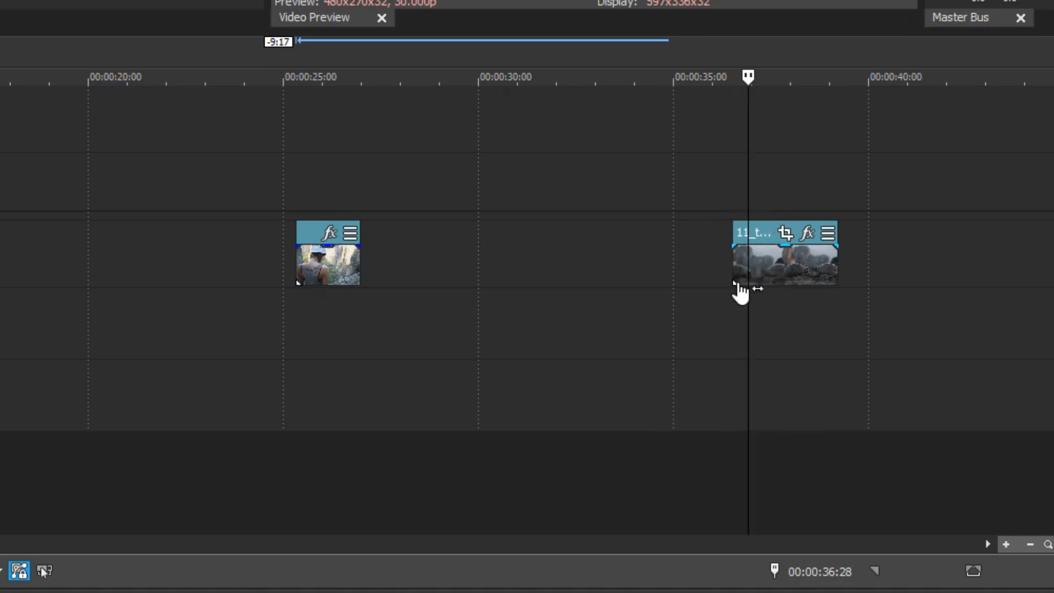
mouse_move(793, 470)
type("-11")
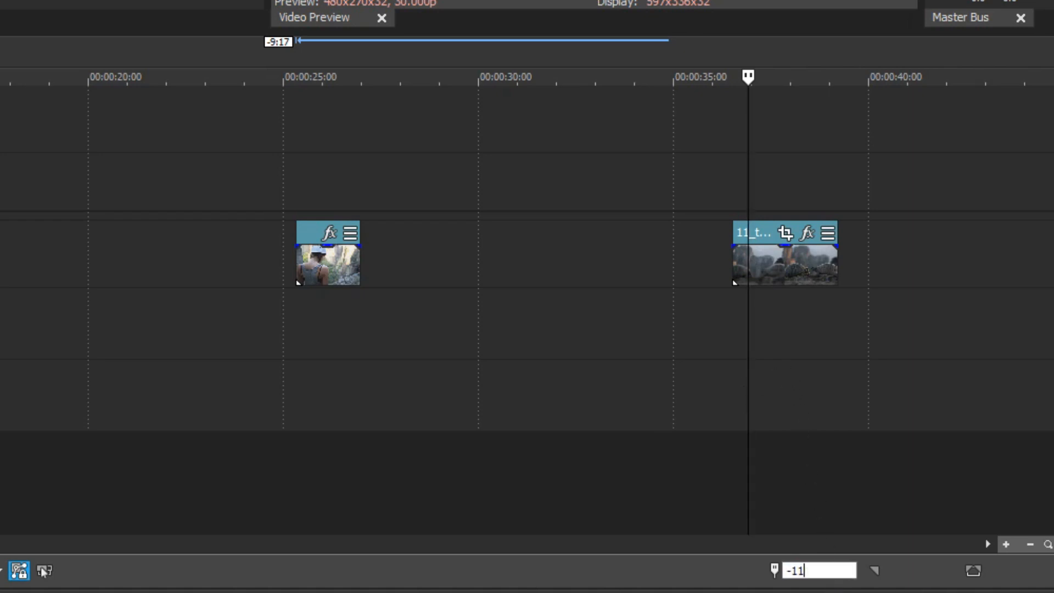
Step: Apply the -11 offset so the cursor lands at 00:00:25:22 over the first clip
left_click(311, 77)
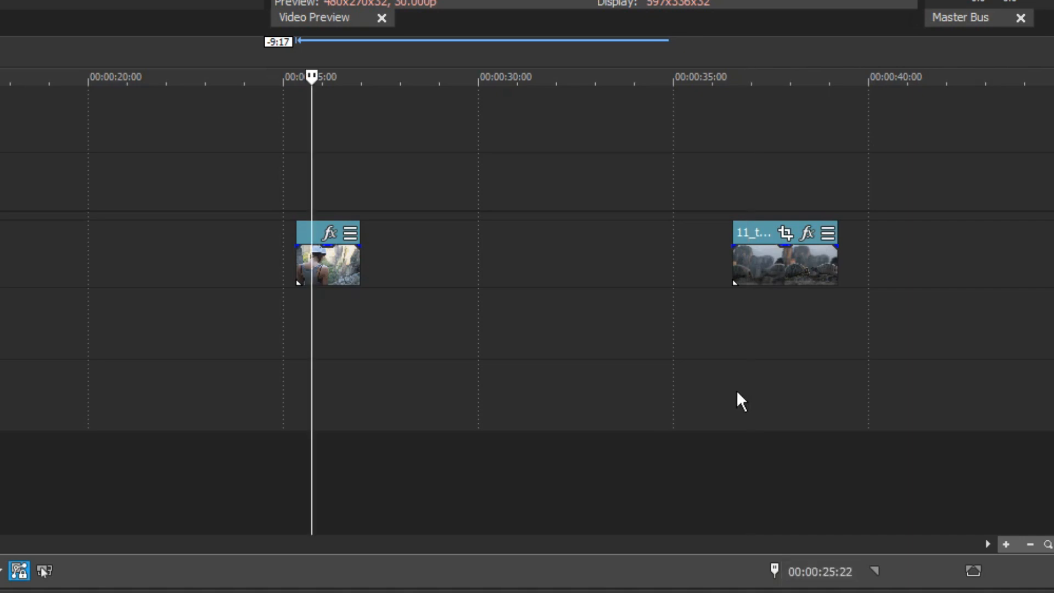
mouse_move(326, 239)
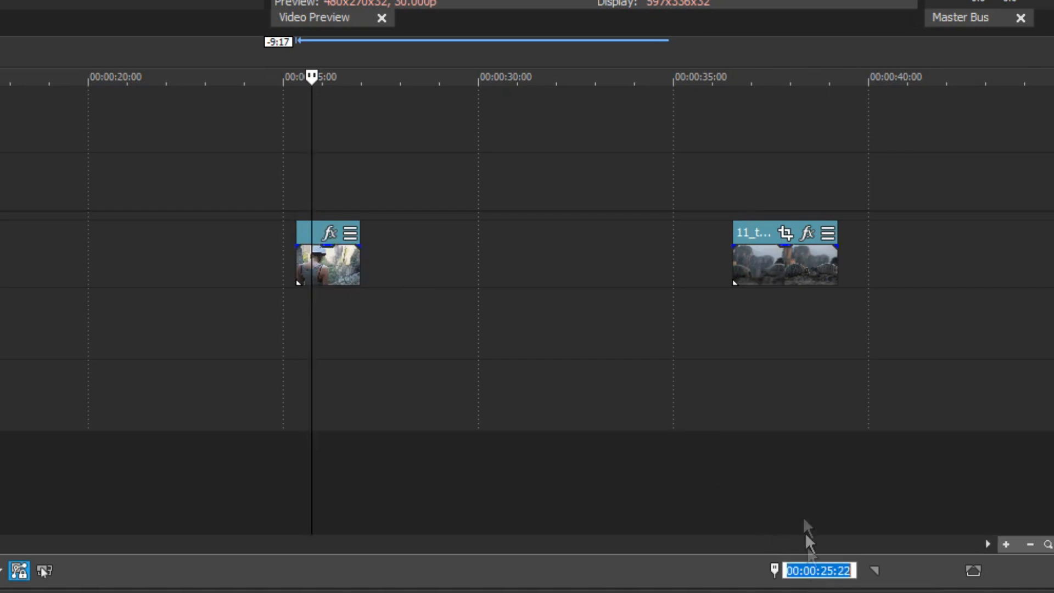
mouse_move(678, 362)
type("1.17.")
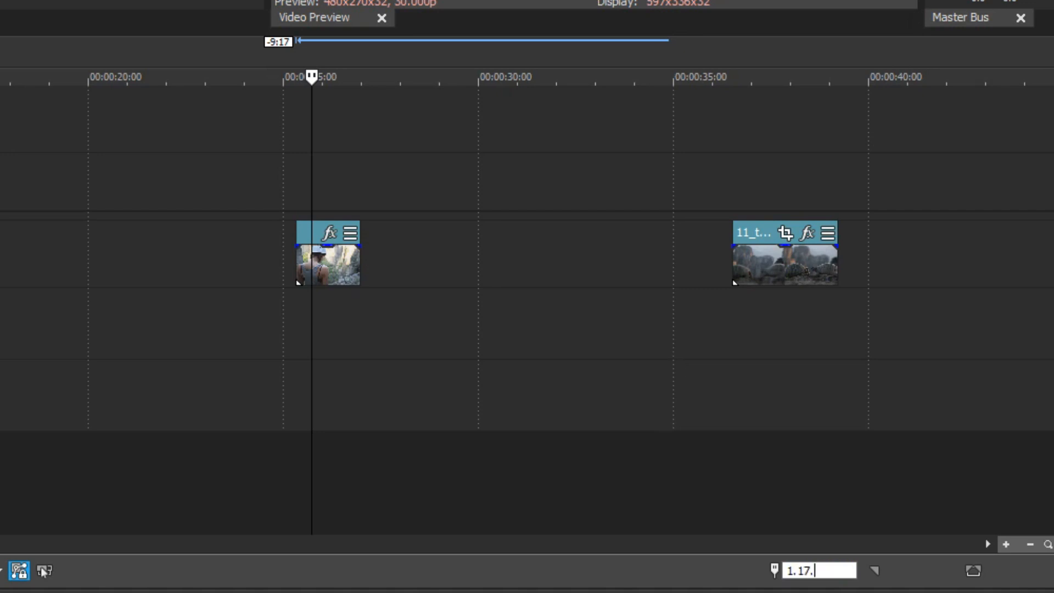
Step: Enter the timecode 1.17.43.15 in the Cursor Position box without applying it
type("43.15")
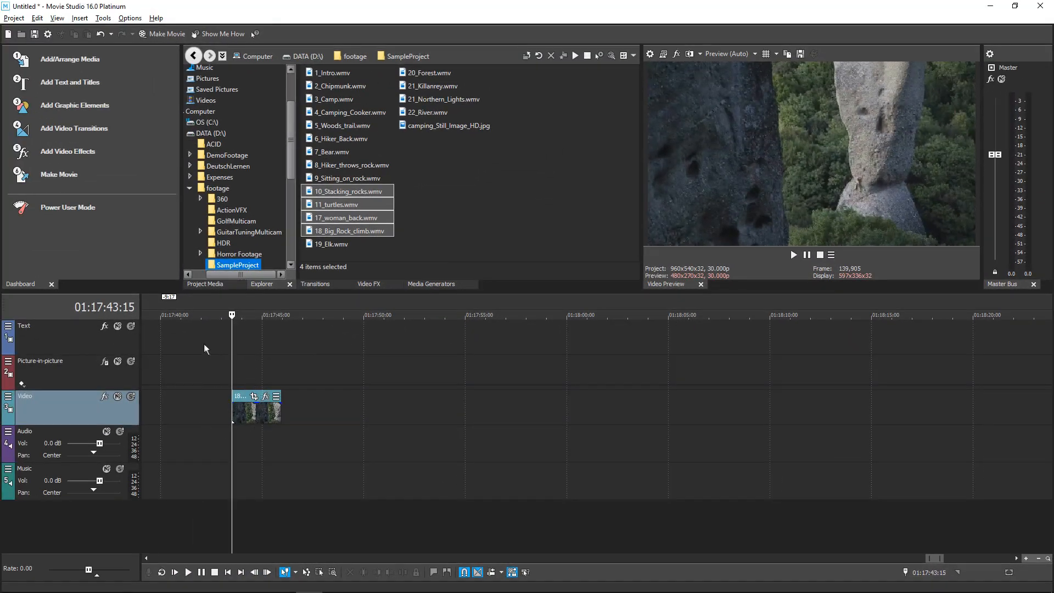
mouse_move(179, 370)
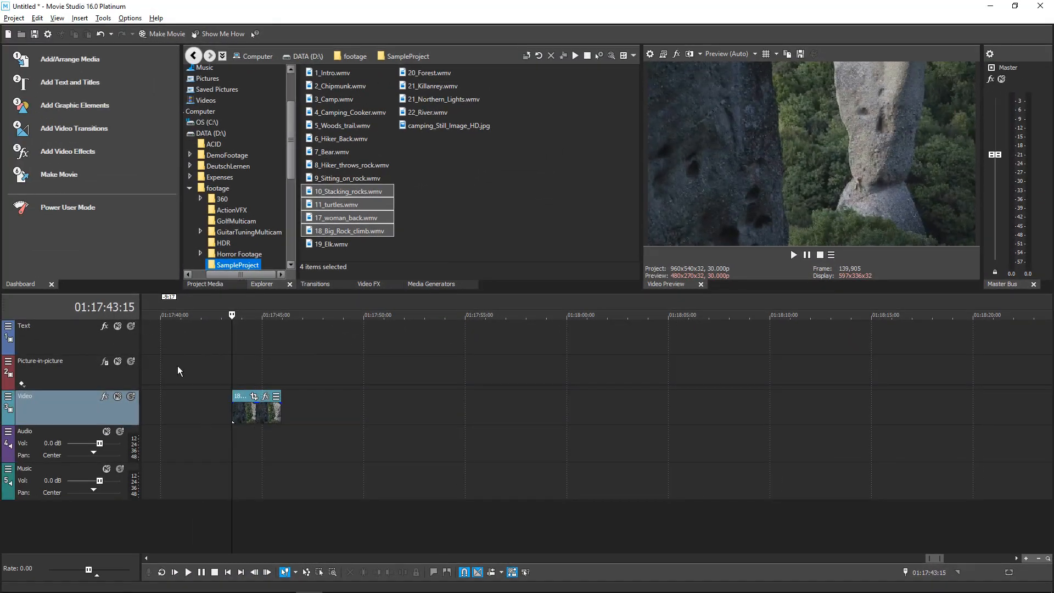